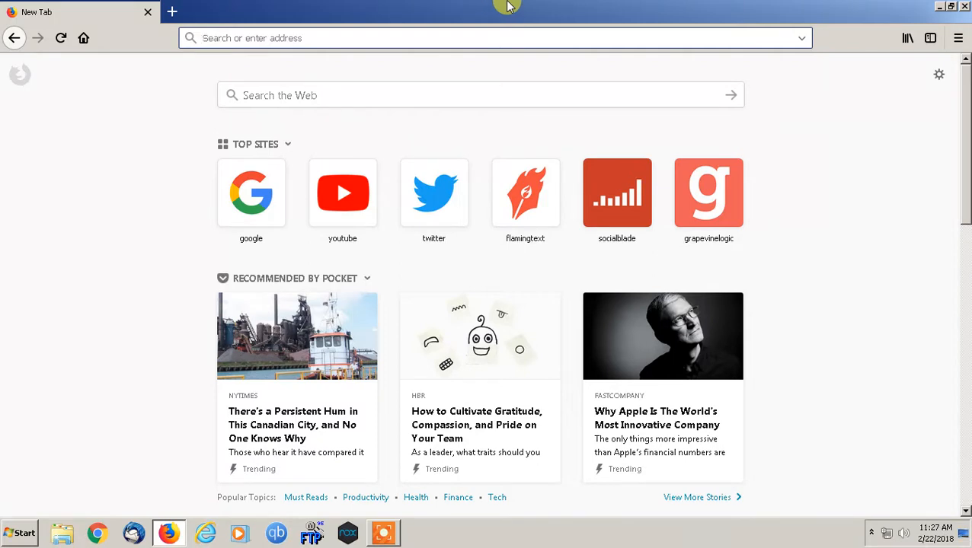
{"action": "mouse_move", "coordinate": [564, 6]}
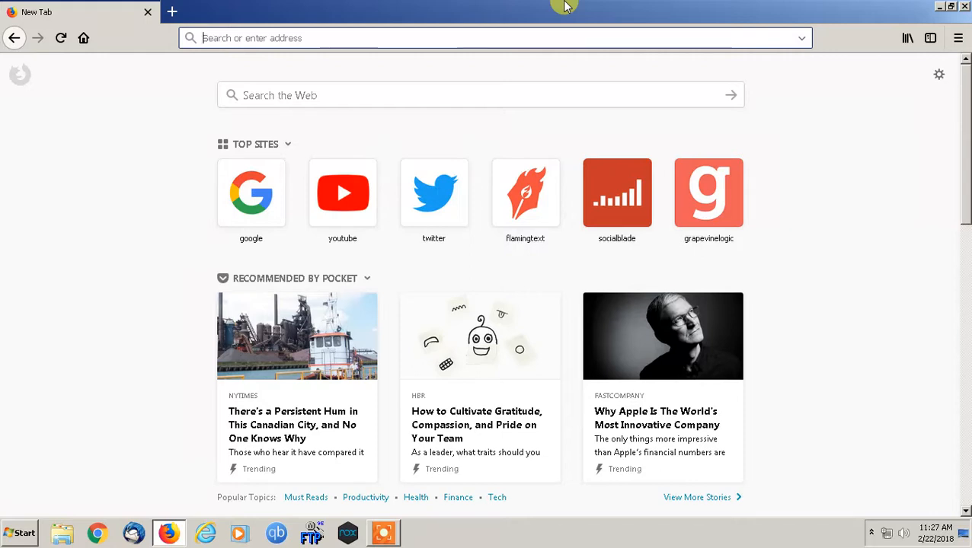
{"action": "mouse_move", "coordinate": [794, 7]}
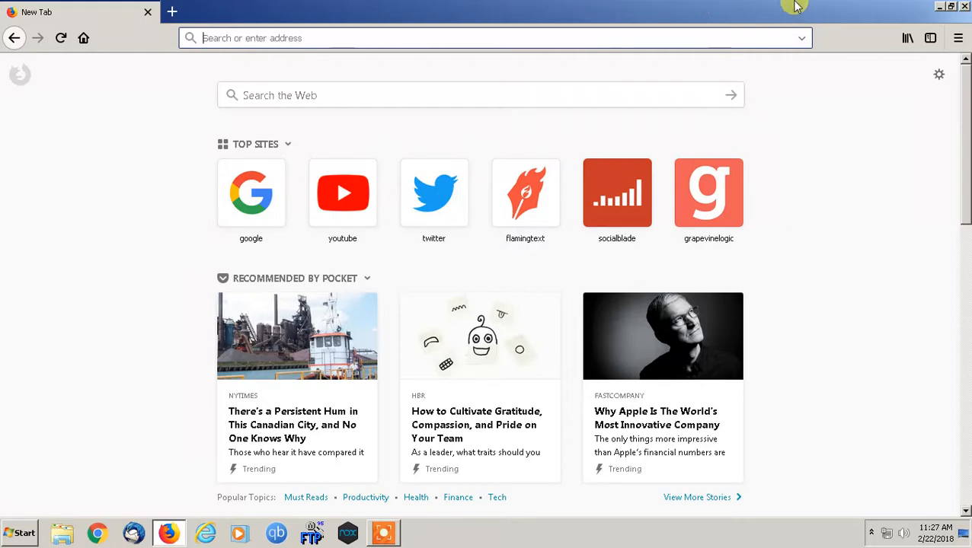
{"action": "mouse_move", "coordinate": [643, 6]}
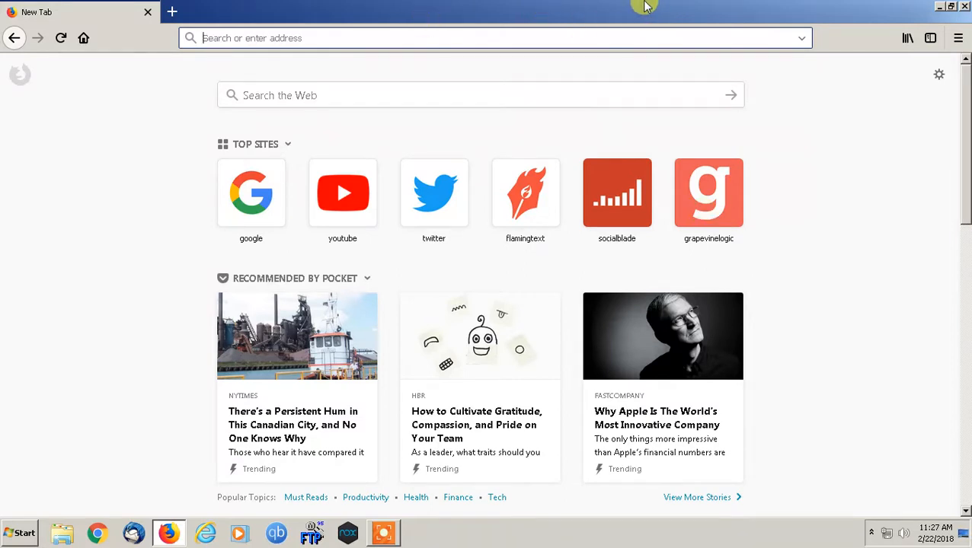
{"action": "mouse_move", "coordinate": [958, 38]}
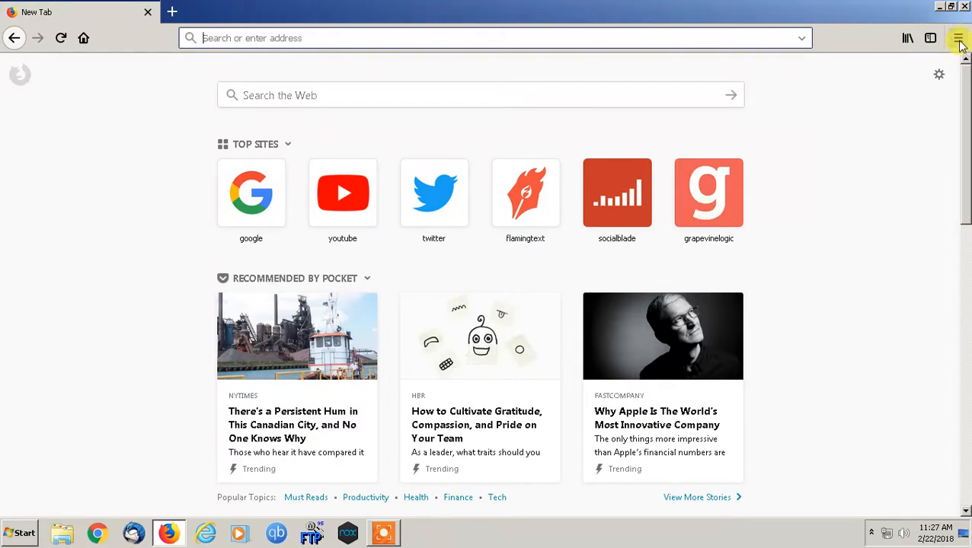
{"action": "mouse_move", "coordinate": [958, 38]}
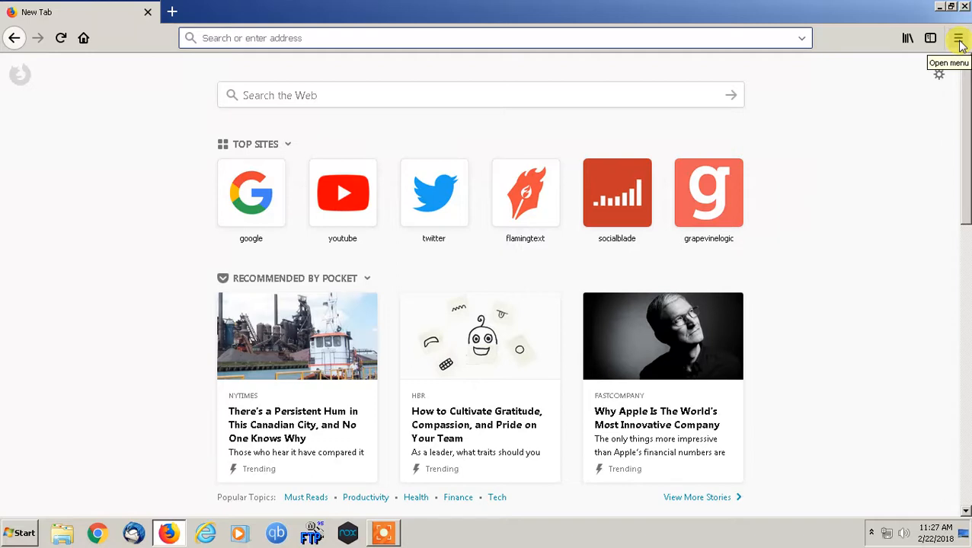
Step: Open Firefox Options from the main menu and show the Privacy & Security section
{"action": "left_click", "coordinate": [958, 38]}
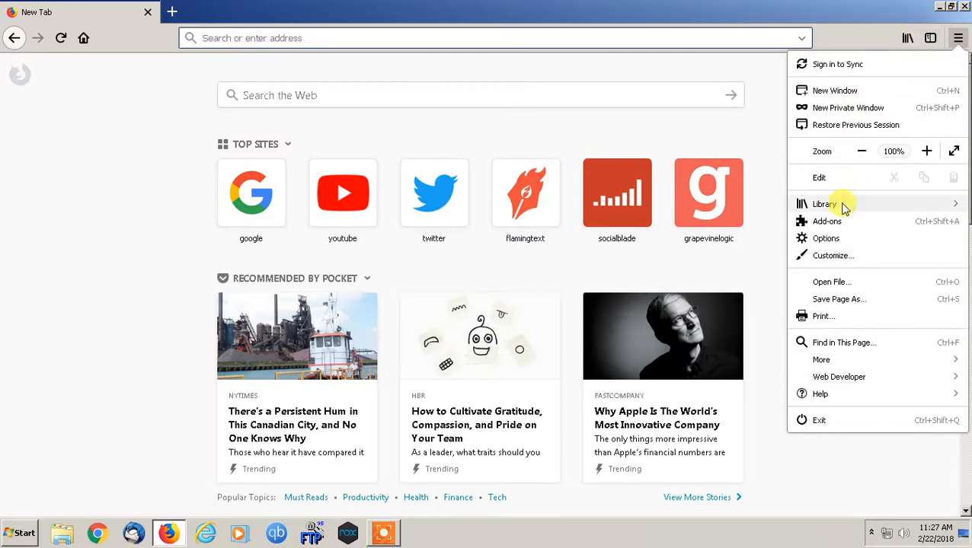
{"action": "mouse_move", "coordinate": [825, 239]}
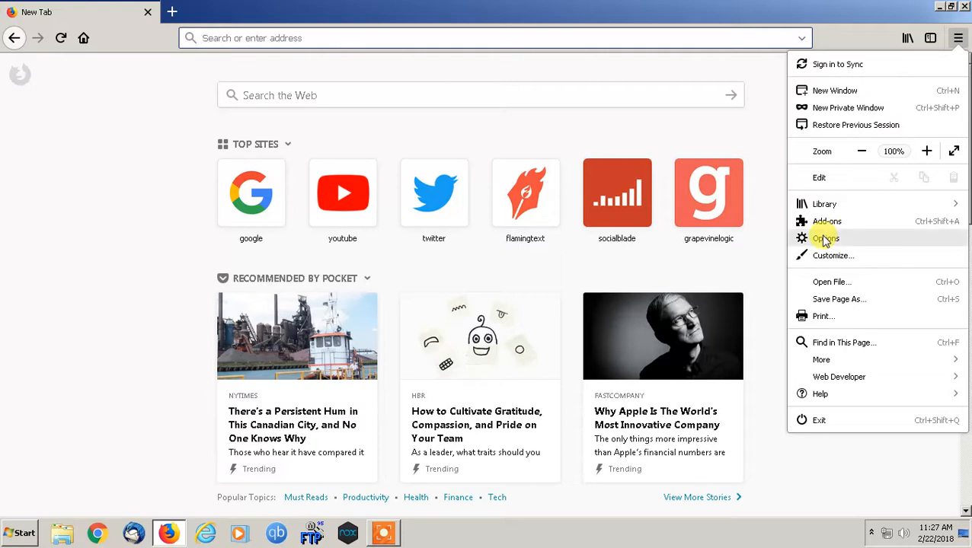
{"action": "left_click", "coordinate": [826, 238]}
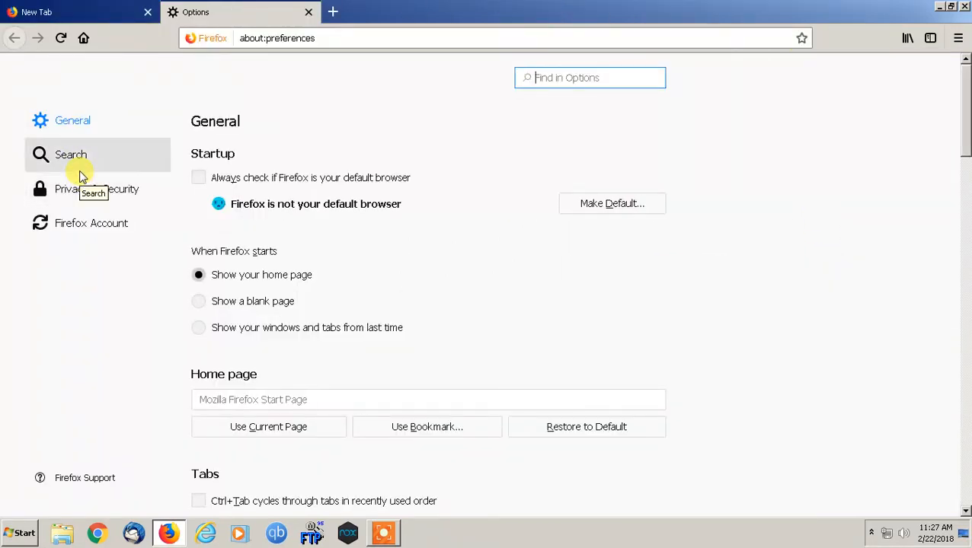
{"action": "mouse_move", "coordinate": [72, 189]}
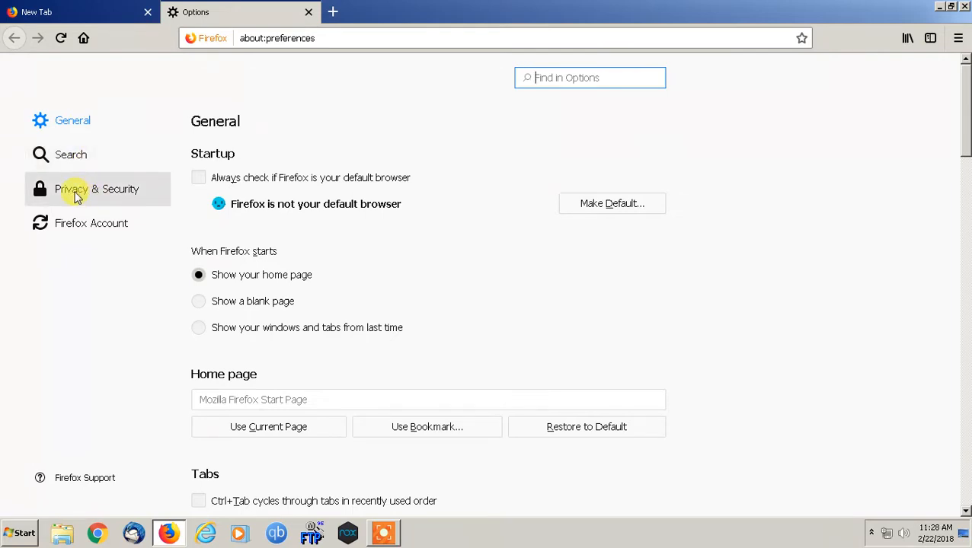
{"action": "mouse_move", "coordinate": [76, 197]}
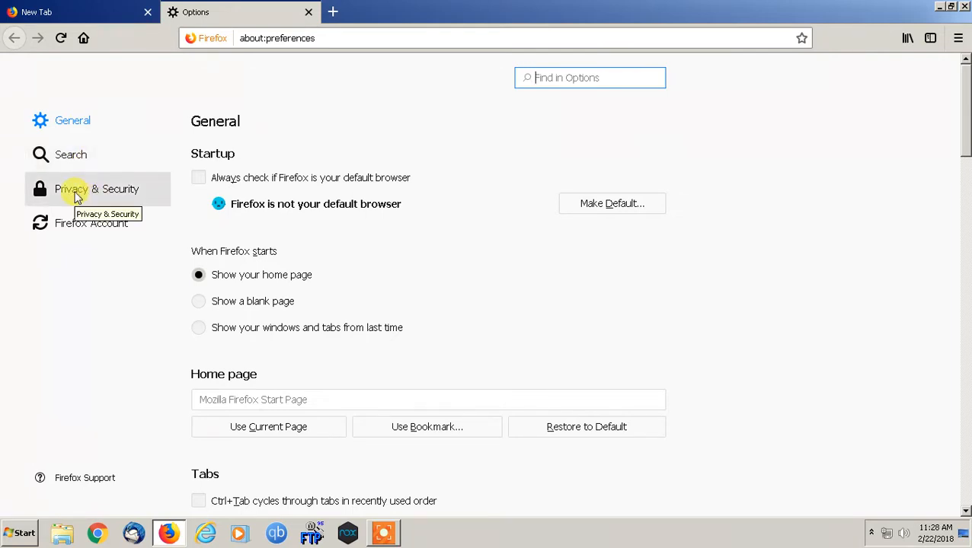
{"action": "left_click", "coordinate": [96, 189]}
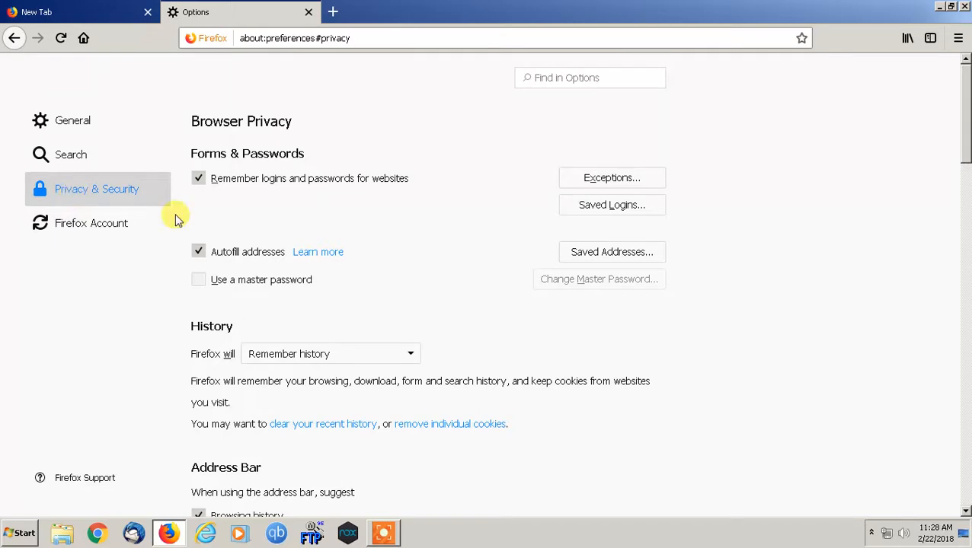
{"action": "mouse_move", "coordinate": [612, 204]}
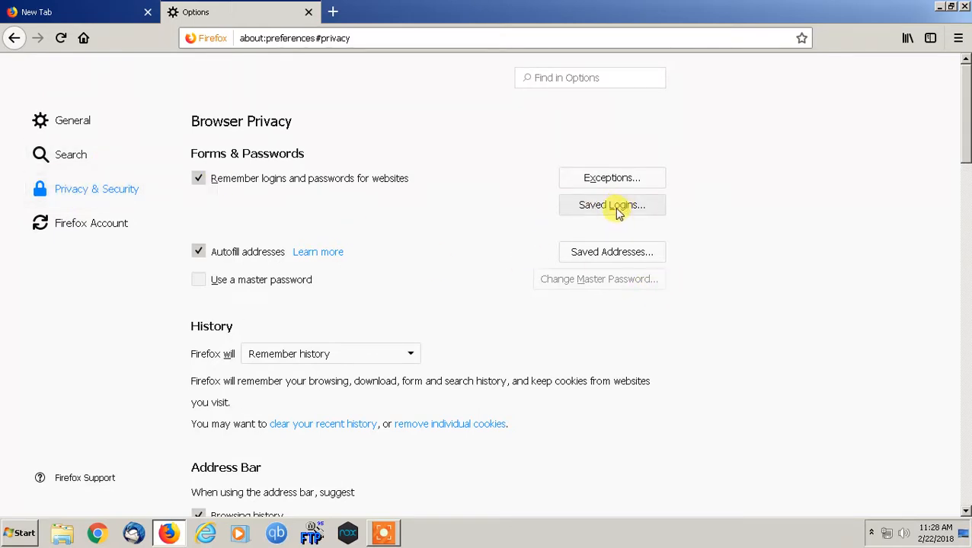
Step: Open the Saved Logins window and select the twitter.com and accounts.google.com entries
{"action": "left_click", "coordinate": [612, 205]}
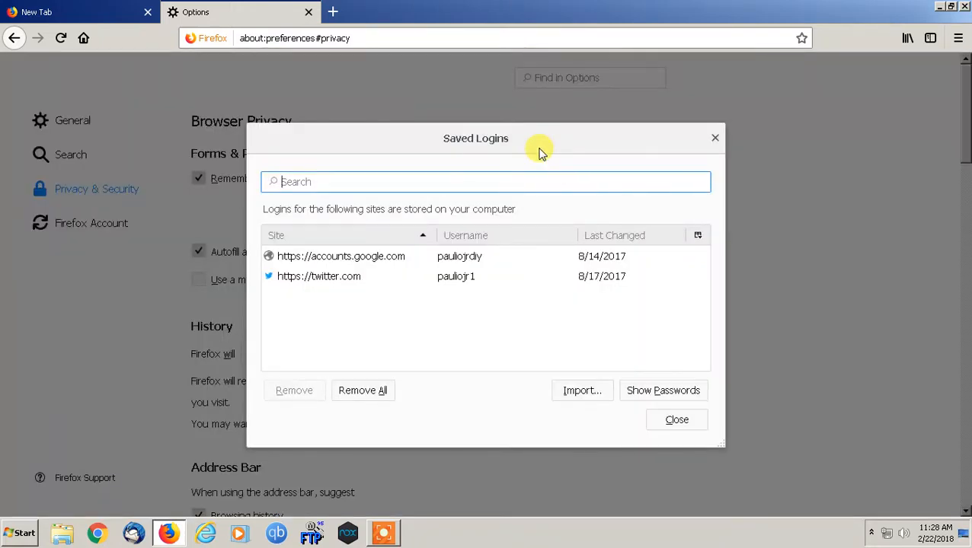
{"action": "mouse_move", "coordinate": [508, 158]}
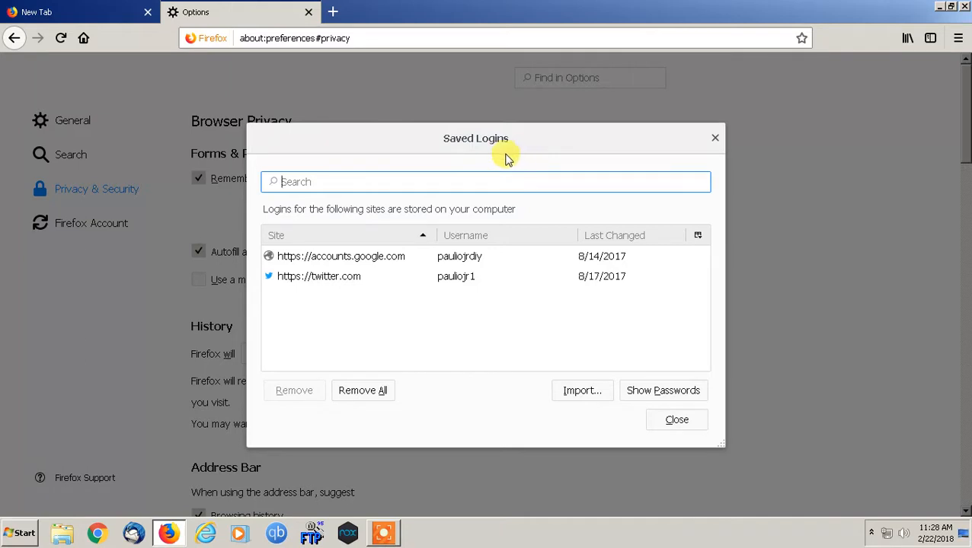
{"action": "left_click", "coordinate": [343, 275]}
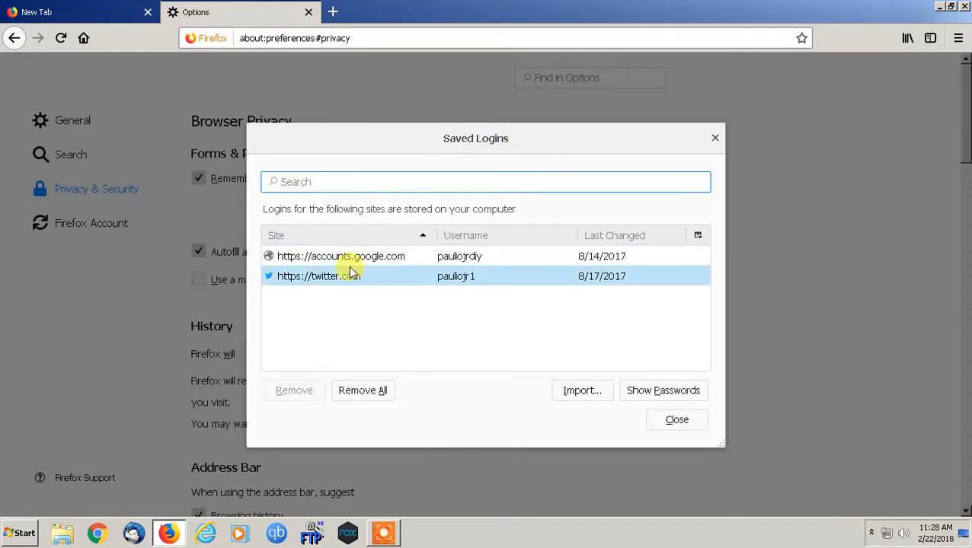
{"action": "left_click", "coordinate": [341, 256]}
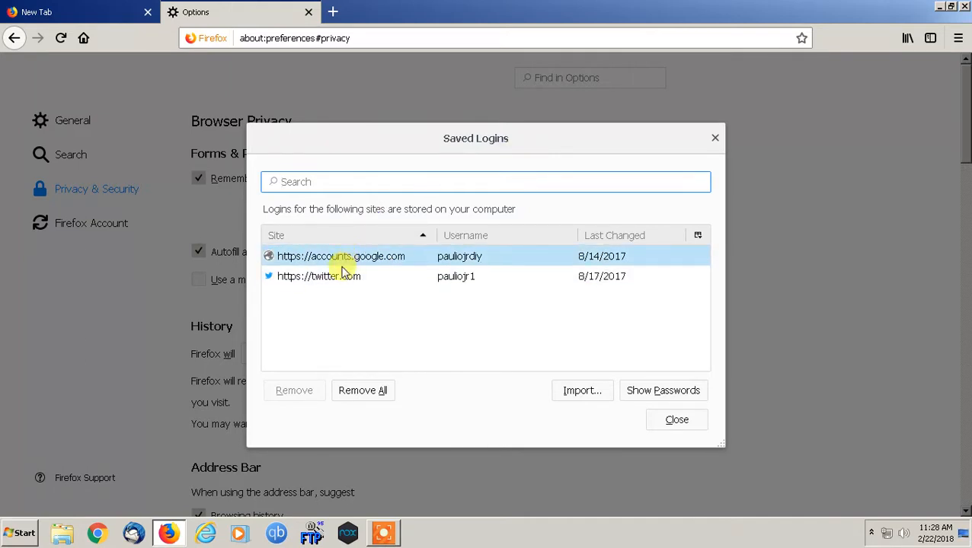
Step: Filter saved logins by 'google', then clear the search and select the Google login
{"action": "left_click", "coordinate": [316, 309]}
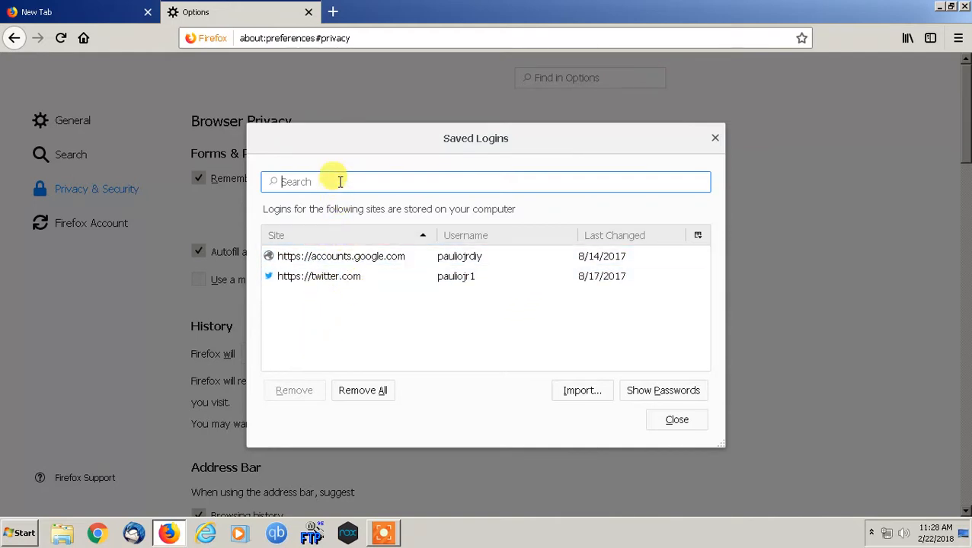
{"action": "type", "text": "google"}
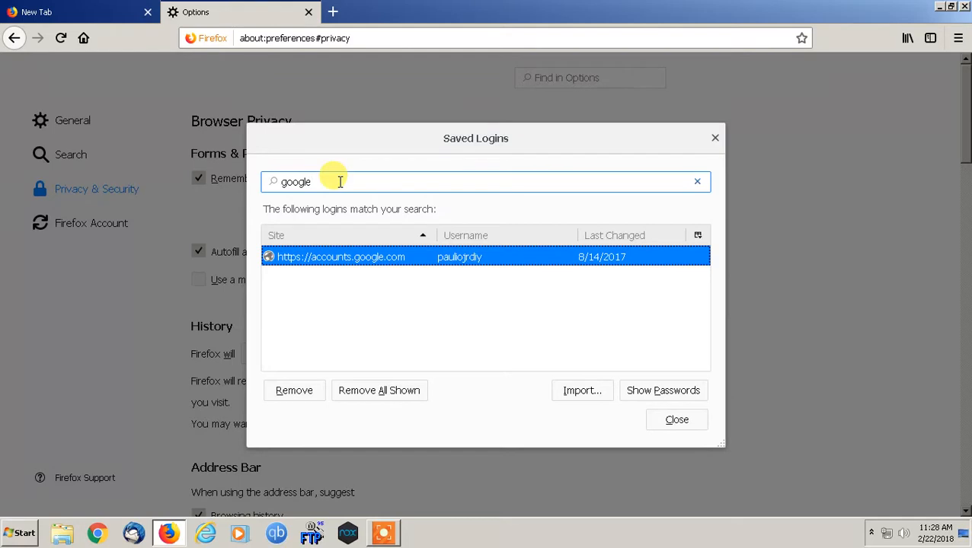
{"action": "key", "text": "BackSpace"}
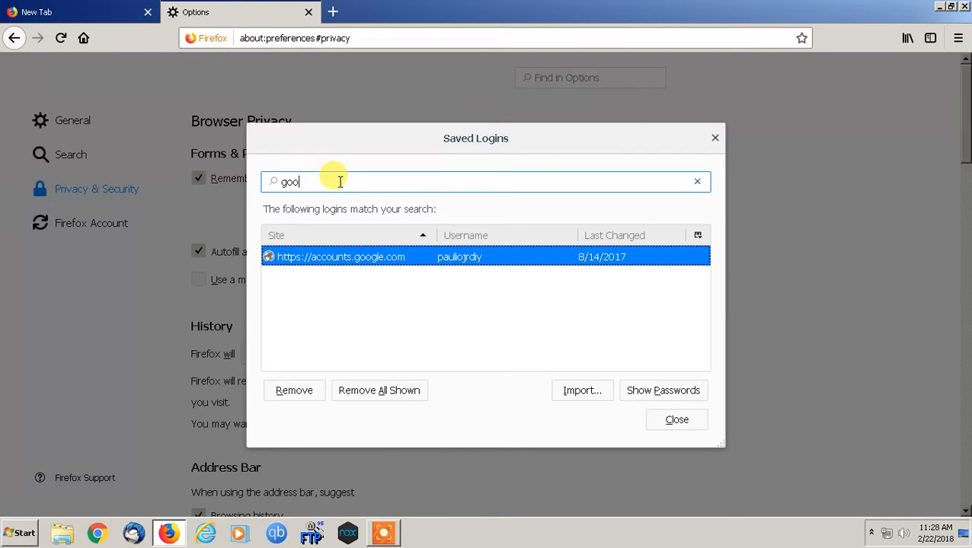
{"action": "key", "text": "BackSpace"}
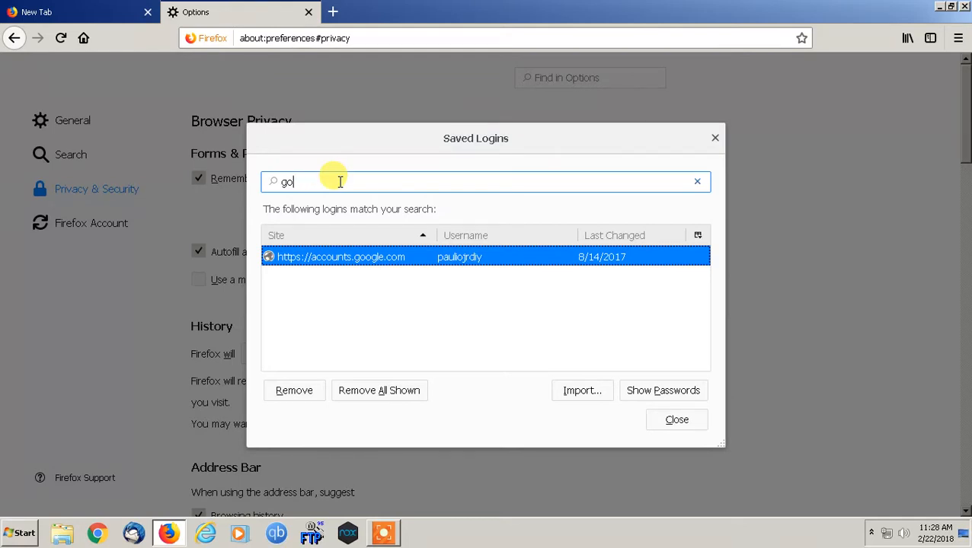
{"action": "left_click", "coordinate": [696, 182]}
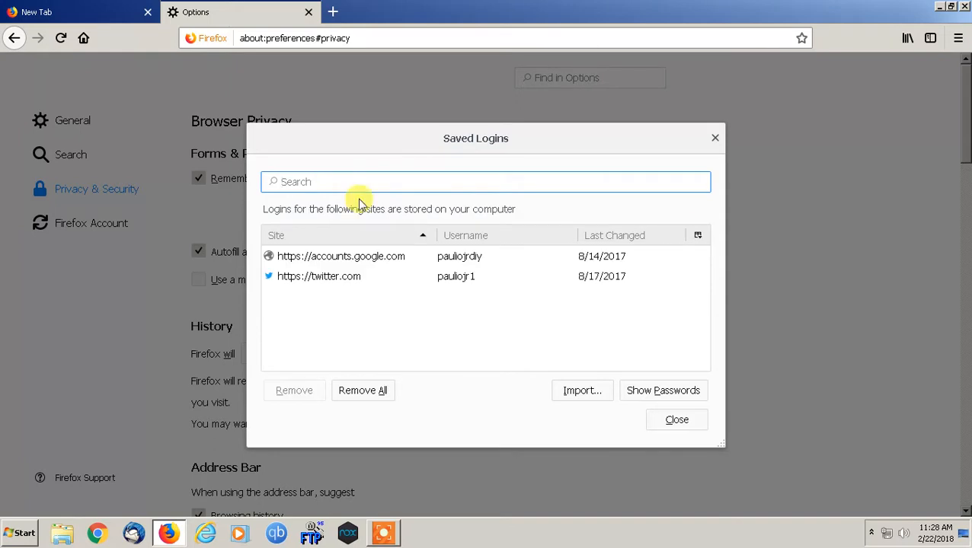
{"action": "left_click", "coordinate": [318, 276]}
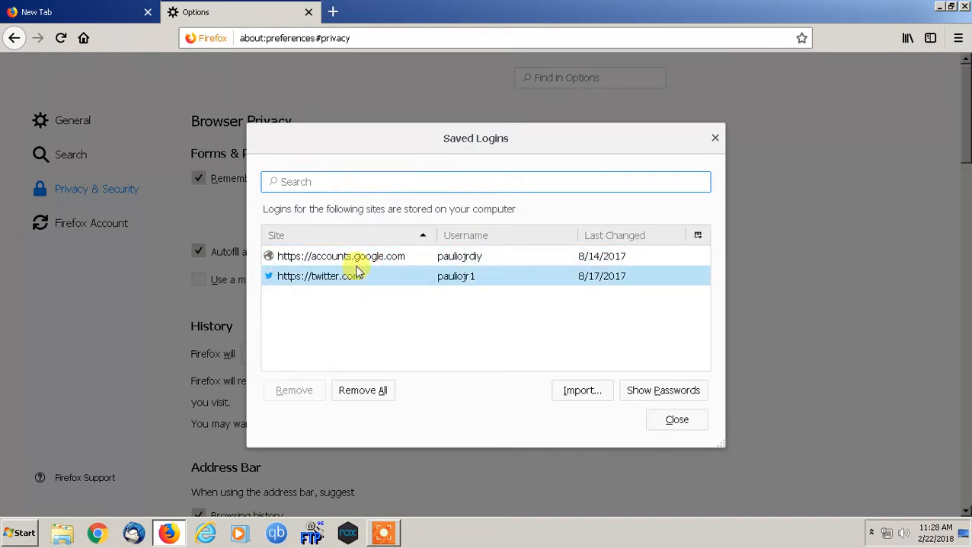
{"action": "left_click", "coordinate": [340, 257]}
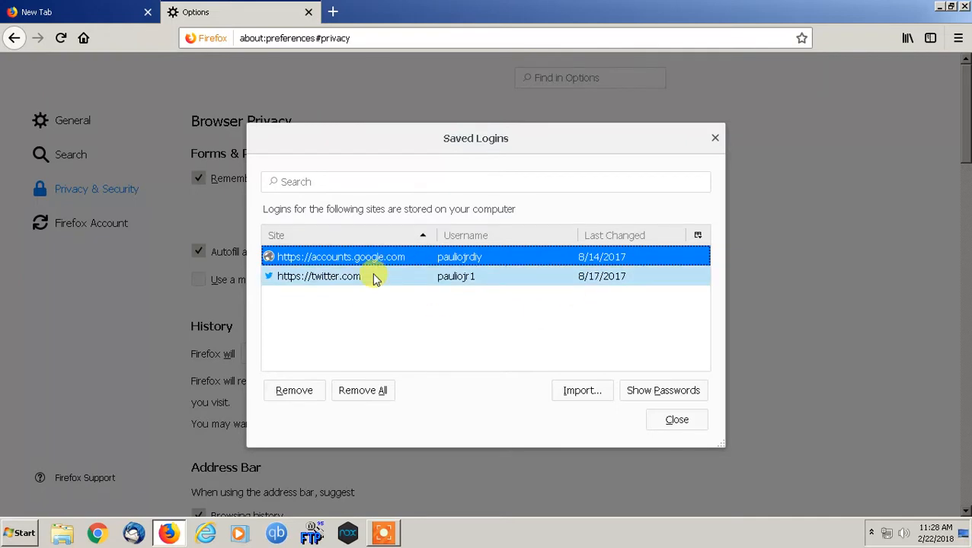
{"action": "mouse_move", "coordinate": [364, 285]}
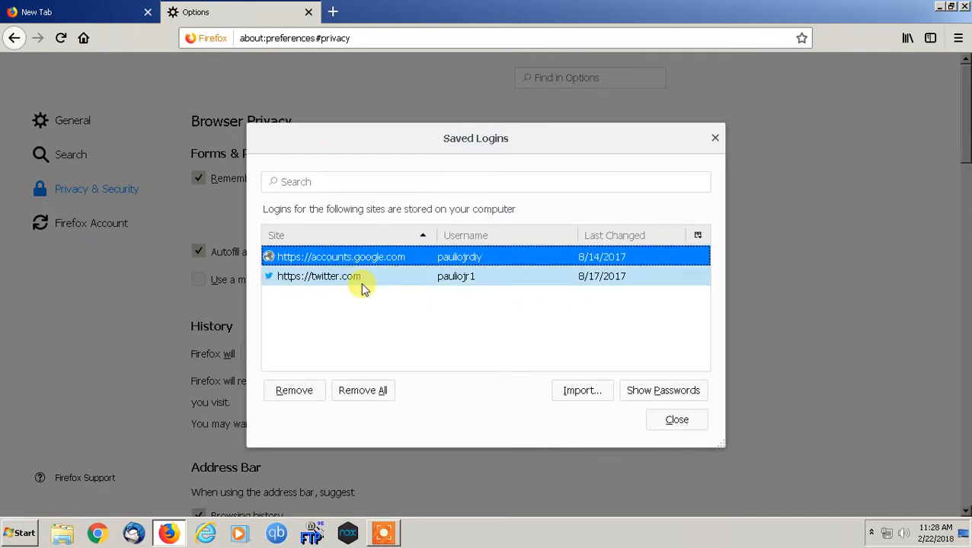
{"action": "left_click", "coordinate": [340, 257]}
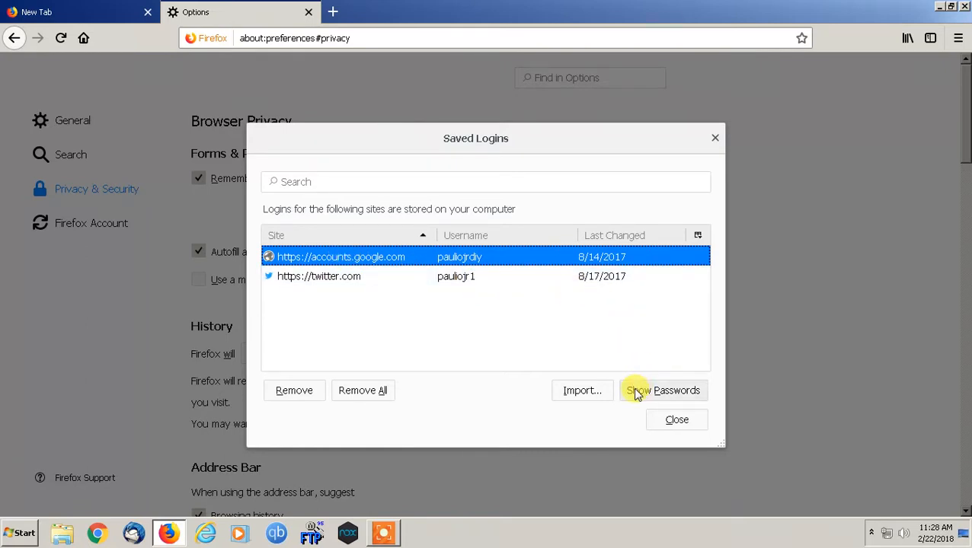
{"action": "left_click", "coordinate": [662, 390]}
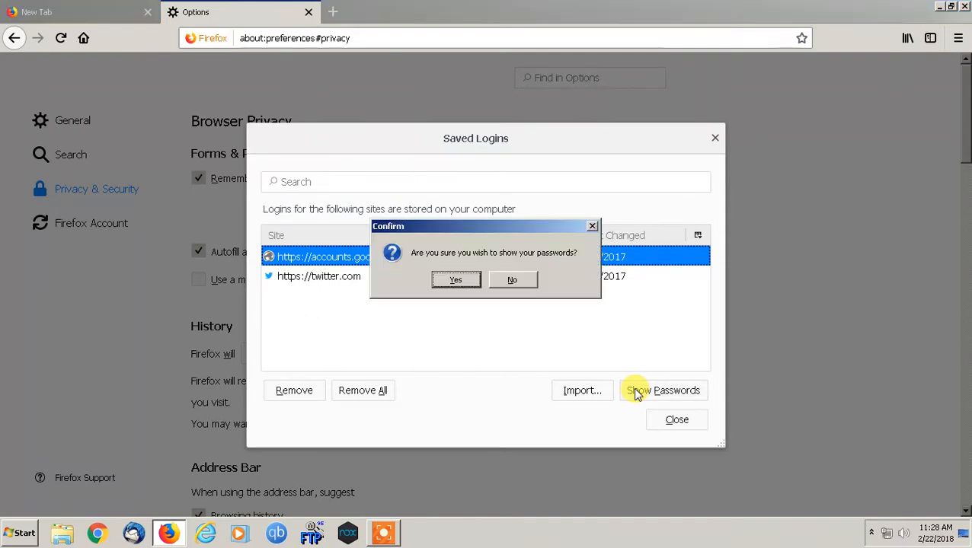
{"action": "mouse_move", "coordinate": [537, 262]}
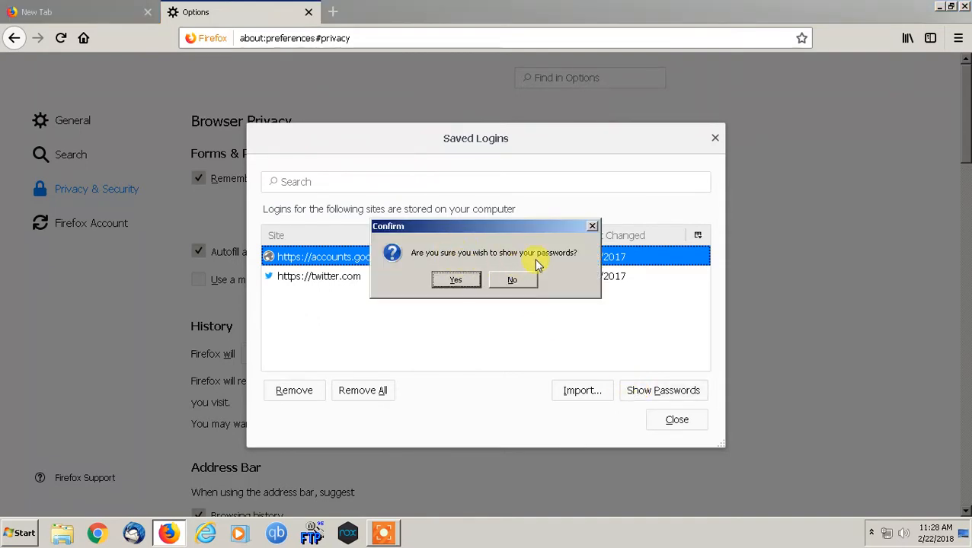
{"action": "mouse_move", "coordinate": [512, 280]}
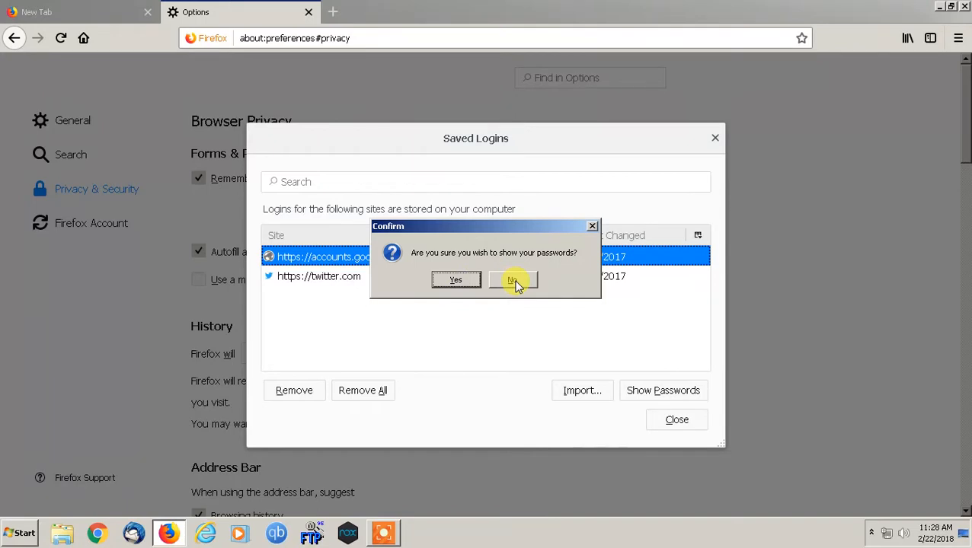
{"action": "left_click", "coordinate": [512, 280]}
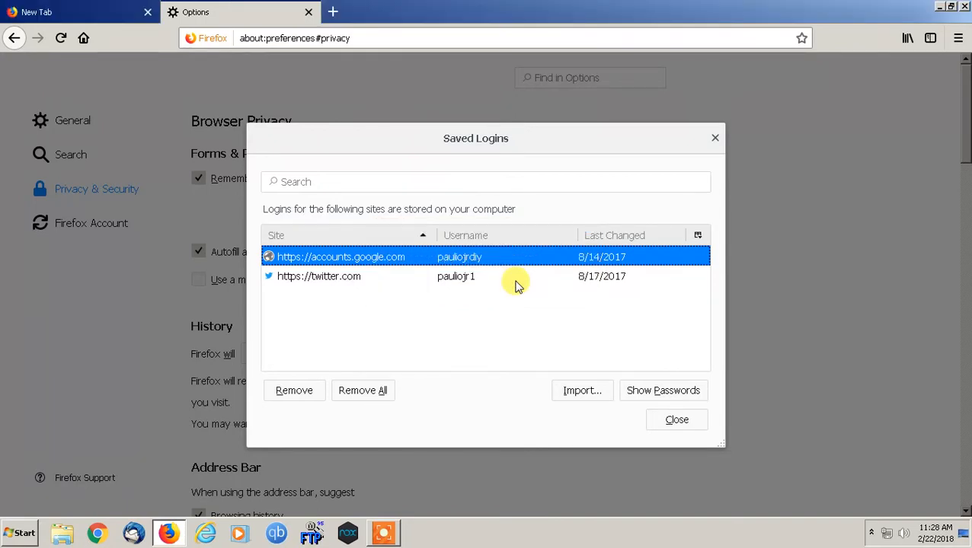
{"action": "mouse_move", "coordinate": [373, 323]}
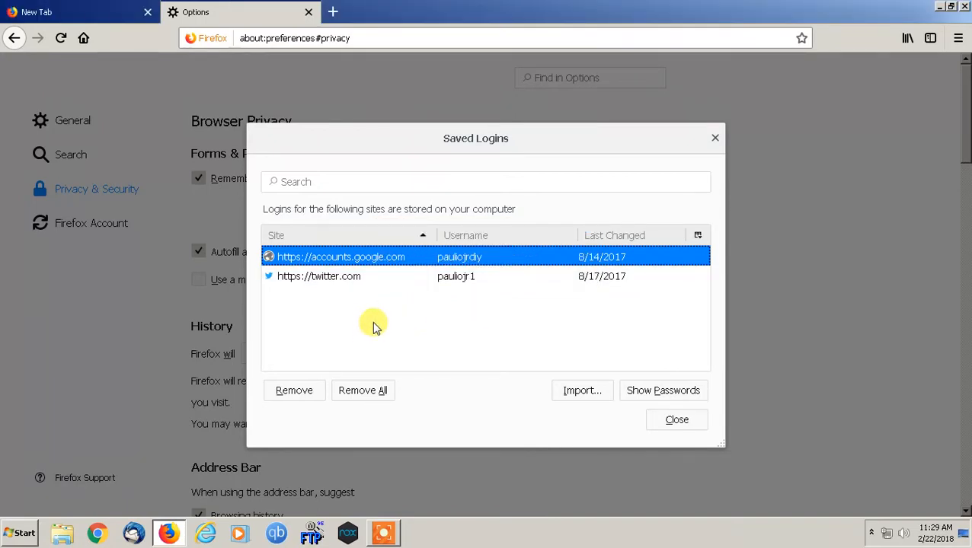
{"action": "mouse_move", "coordinate": [461, 311]}
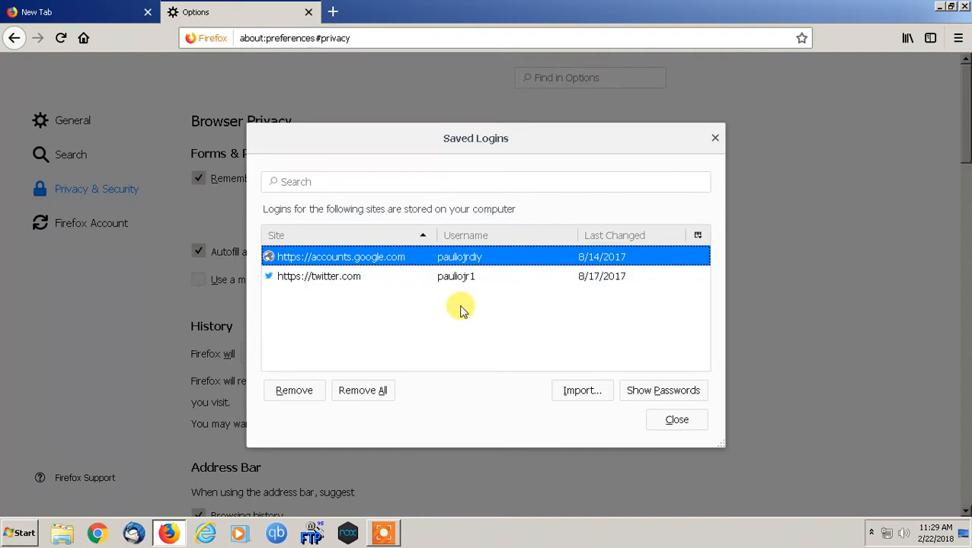
{"action": "mouse_move", "coordinate": [446, 339]}
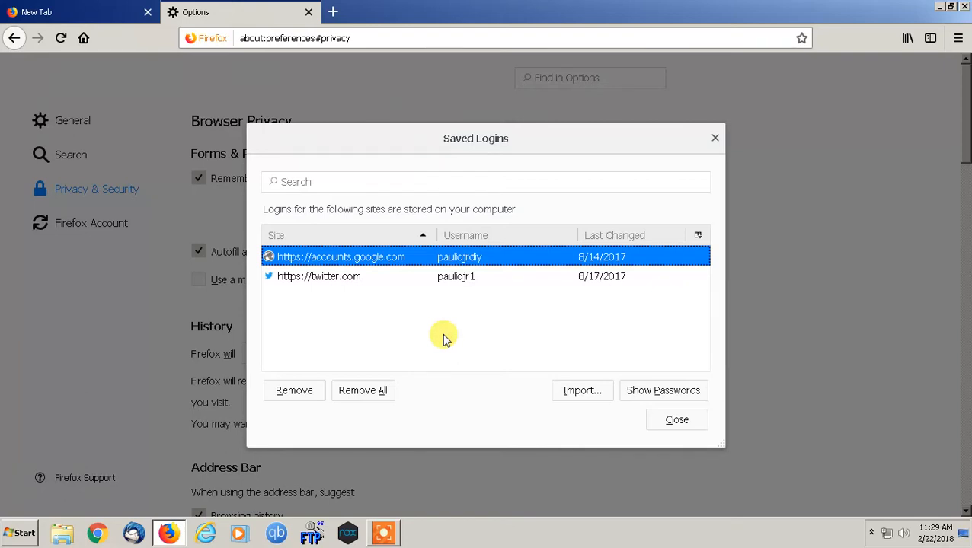
{"action": "mouse_move", "coordinate": [676, 419]}
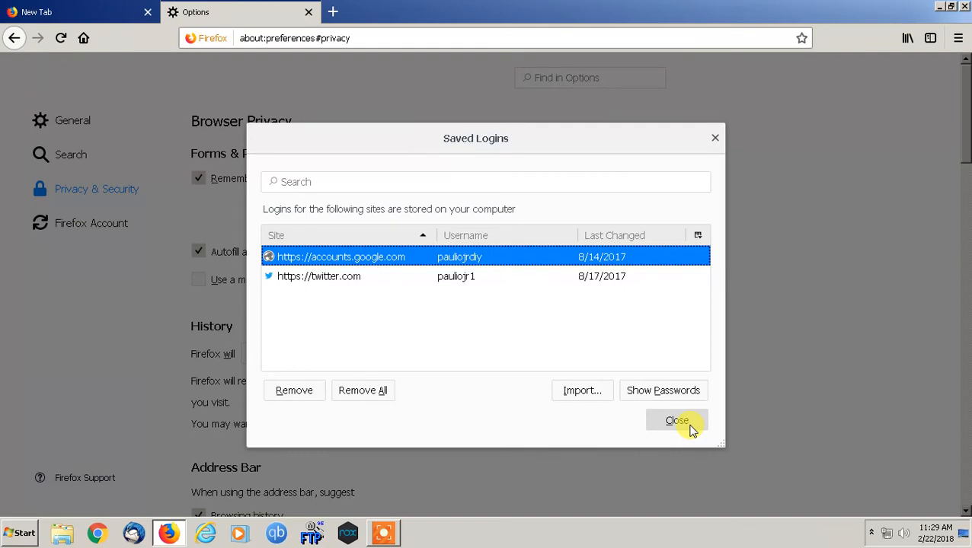
{"action": "mouse_move", "coordinate": [606, 423]}
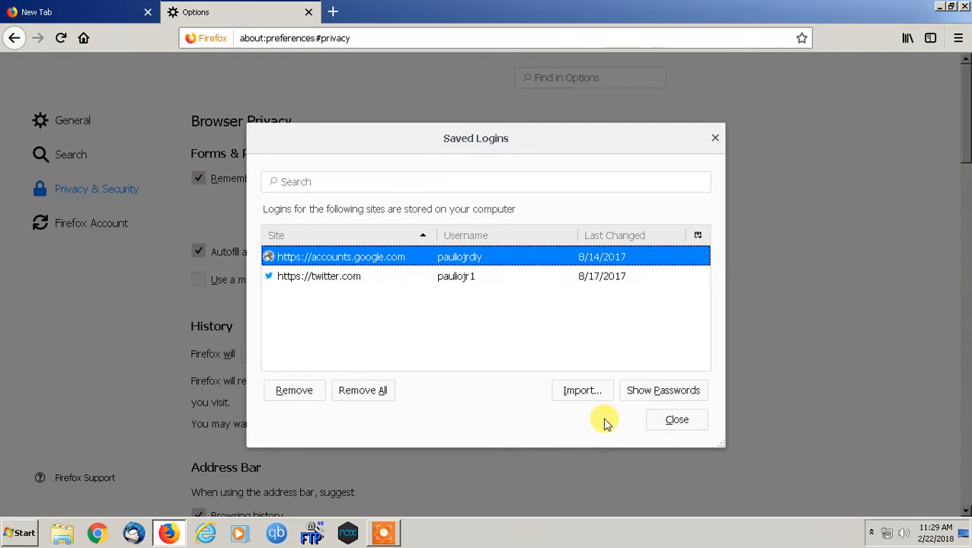